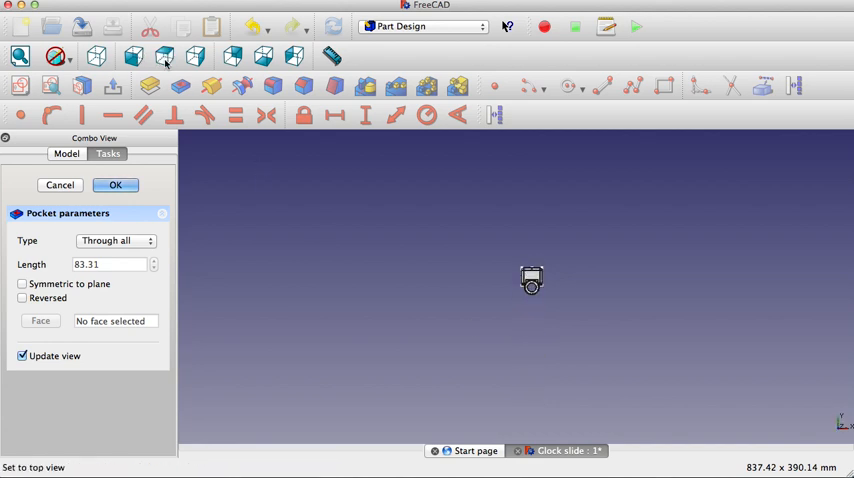
mouse_move(530, 280)
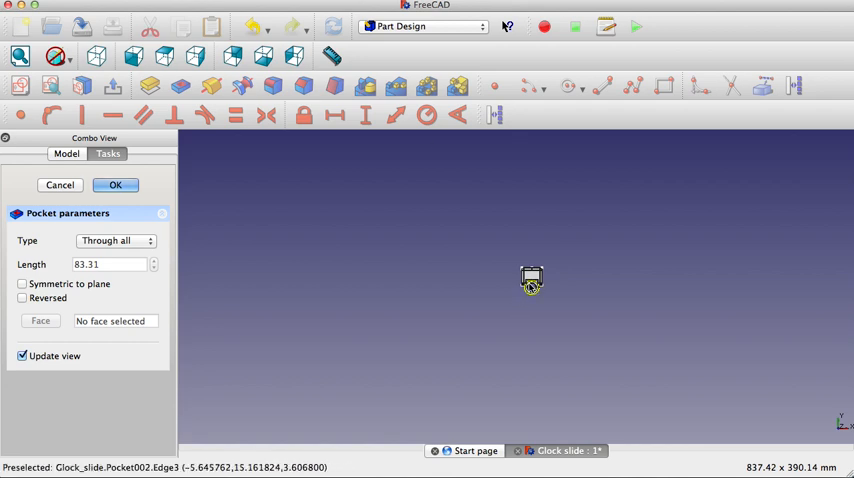
mouse_move(532, 284)
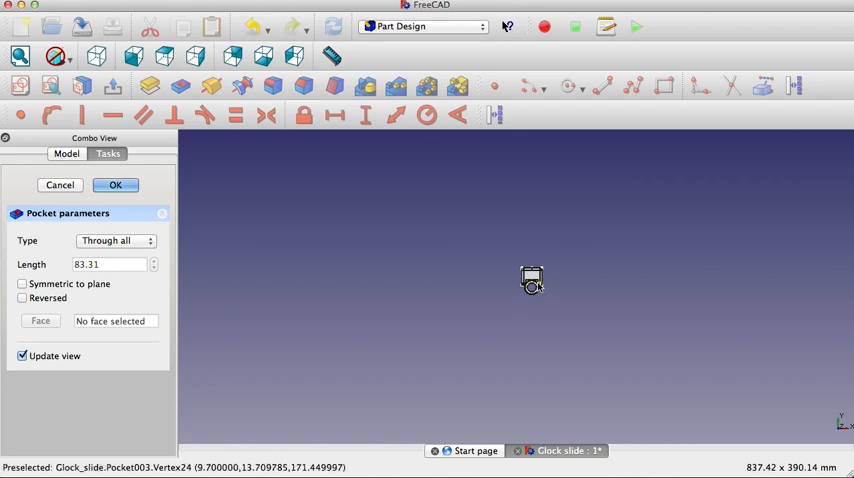
mouse_move(532, 288)
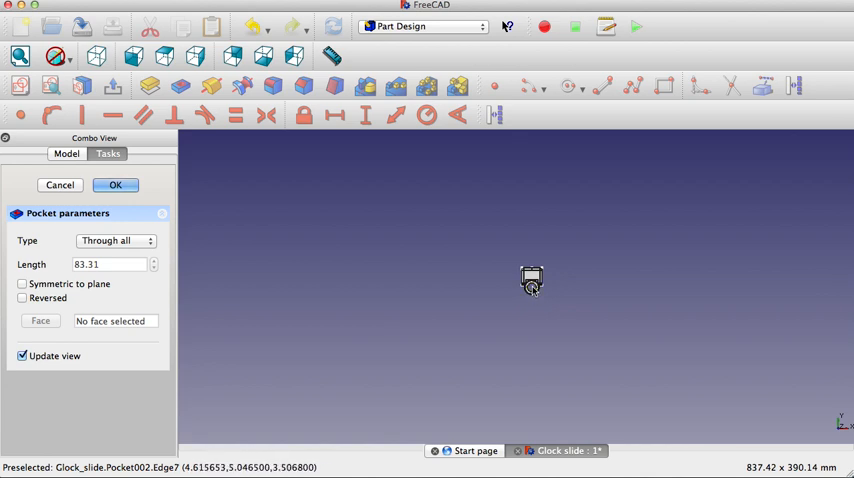
mouse_move(532, 288)
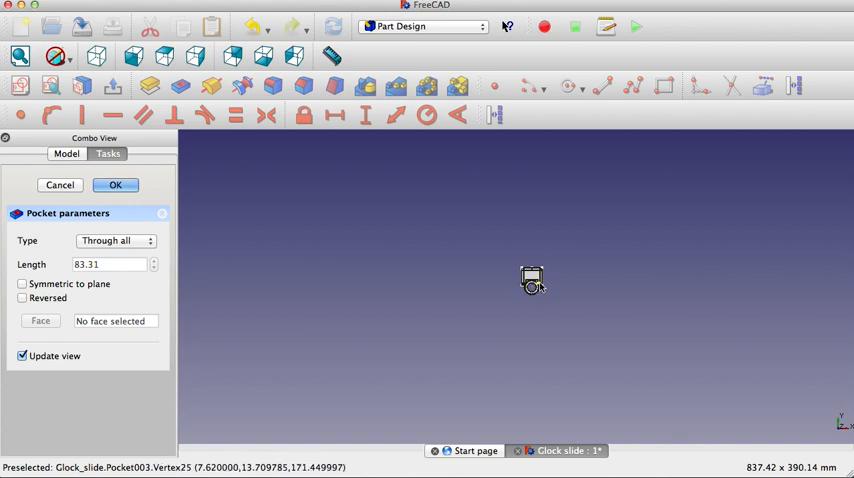
- Zoom in on the slide's front end so the circular barrel bore shows clearly
scroll(up, 3)
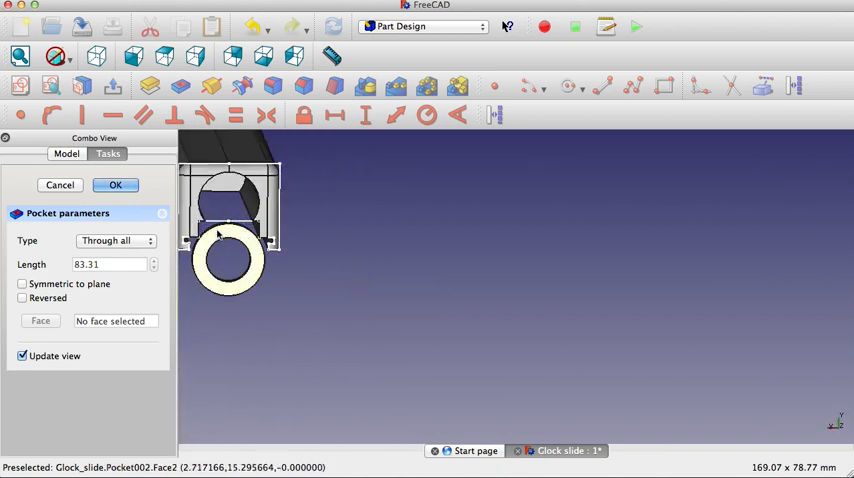
mouse_move(224, 234)
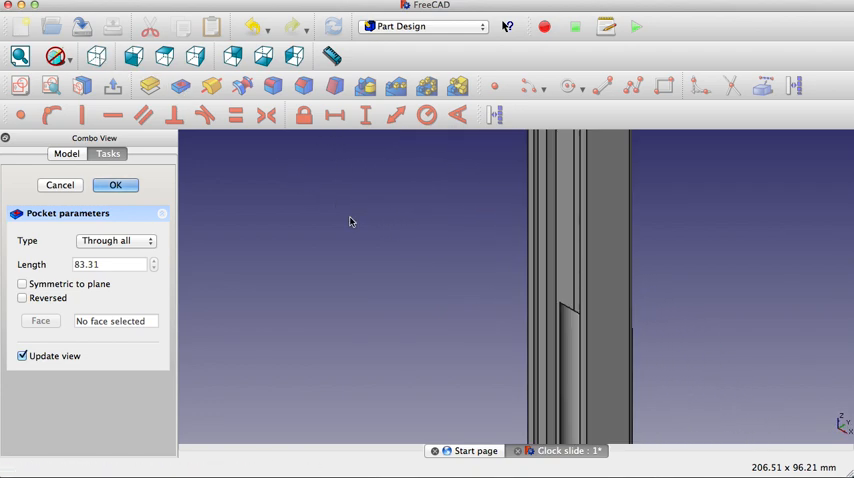
scroll(down, 3)
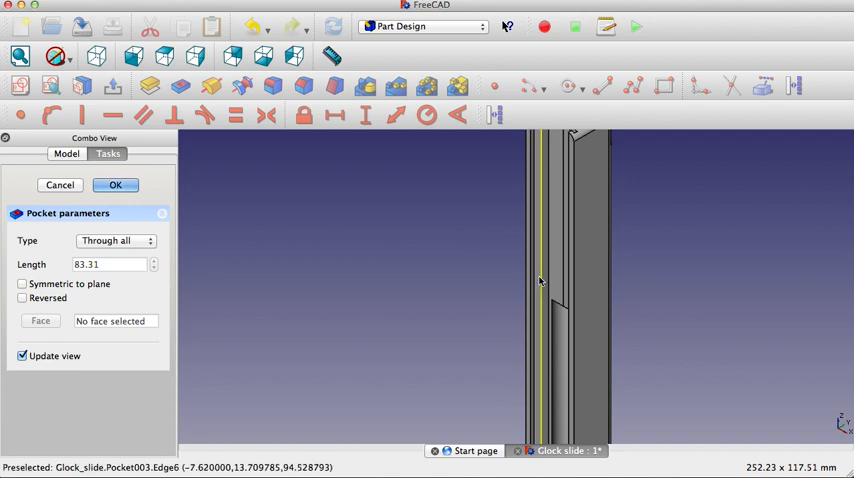
right_click(570, 296)
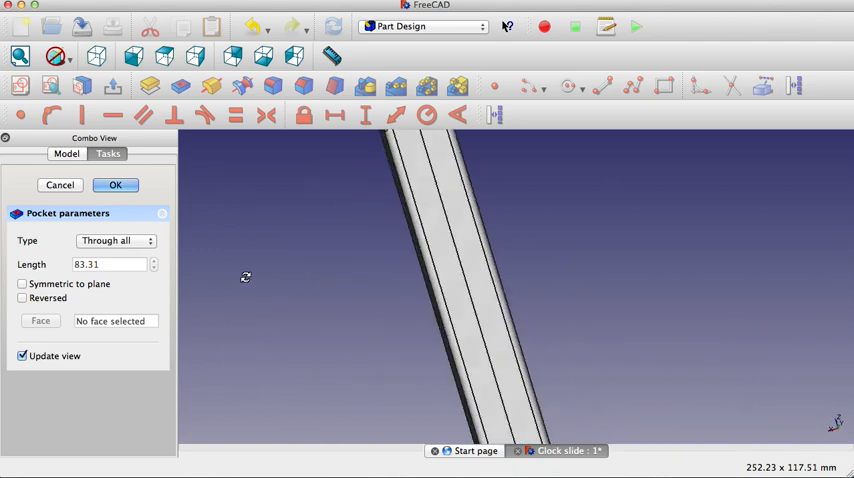
drag(400, 300, 550, 250)
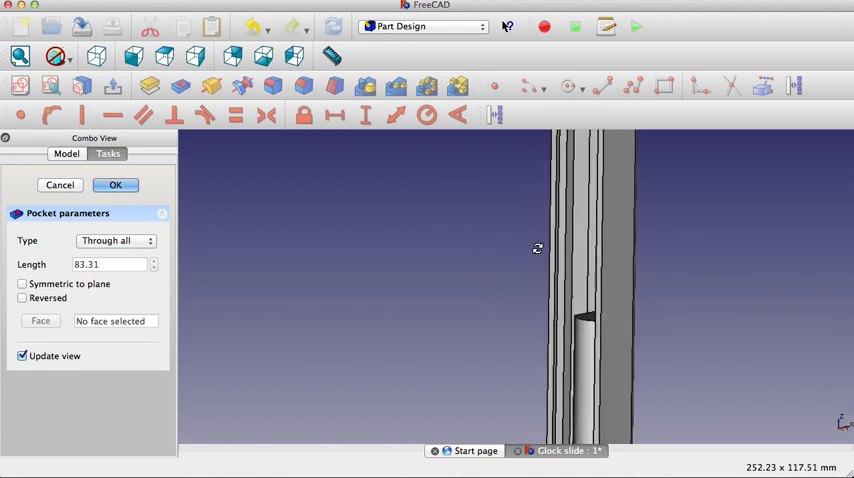
- Orbit out to an angled view showing the full slide with its bore and lengthwise groove
drag(536, 248, 686, 338)
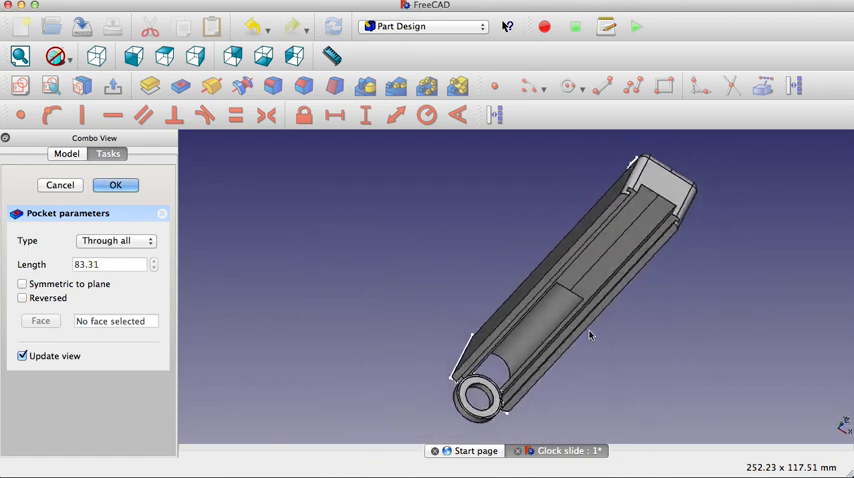
mouse_move(532, 324)
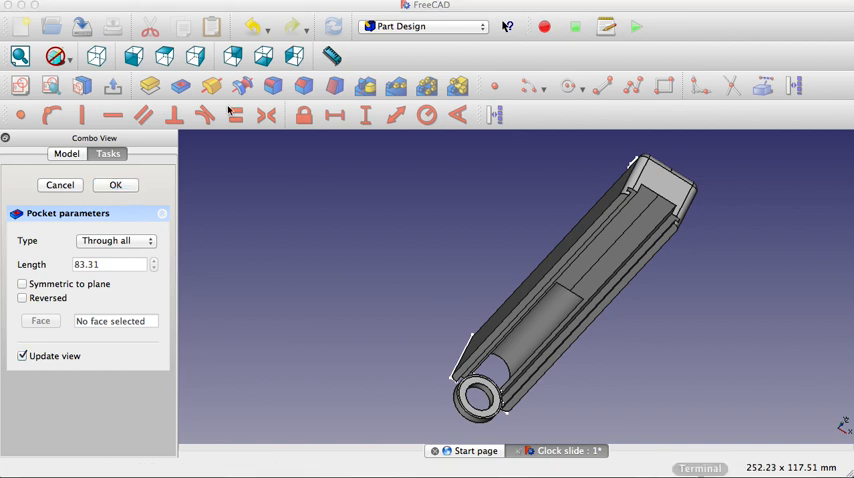
- Accept the through-all pocket as Pocket003 and show the feature tree with Pocket001 and Pocket003
click(160, 2)
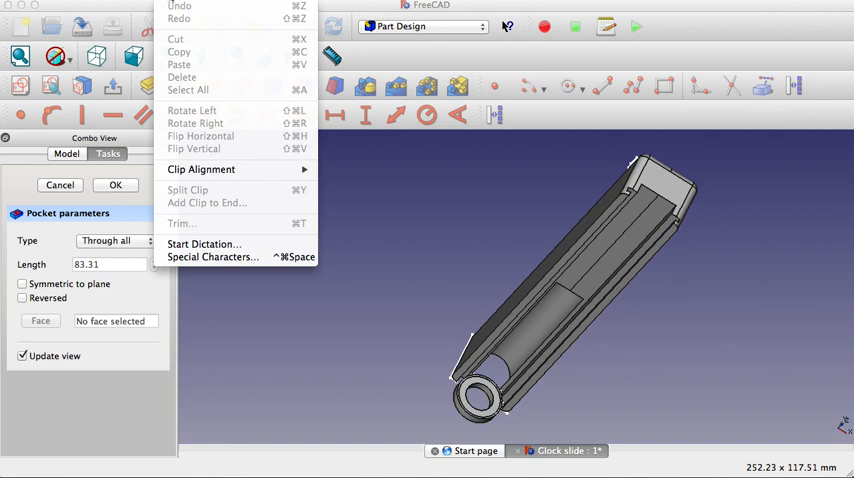
click(248, 196)
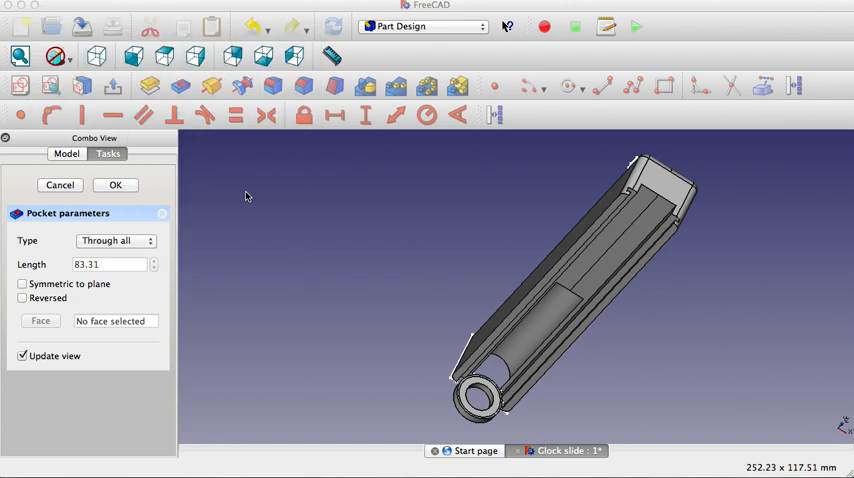
click(30, 8)
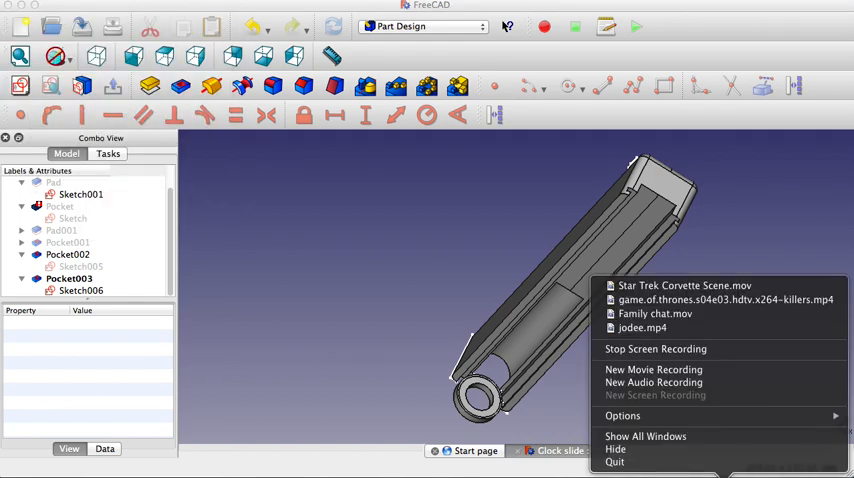
mouse_move(724, 460)
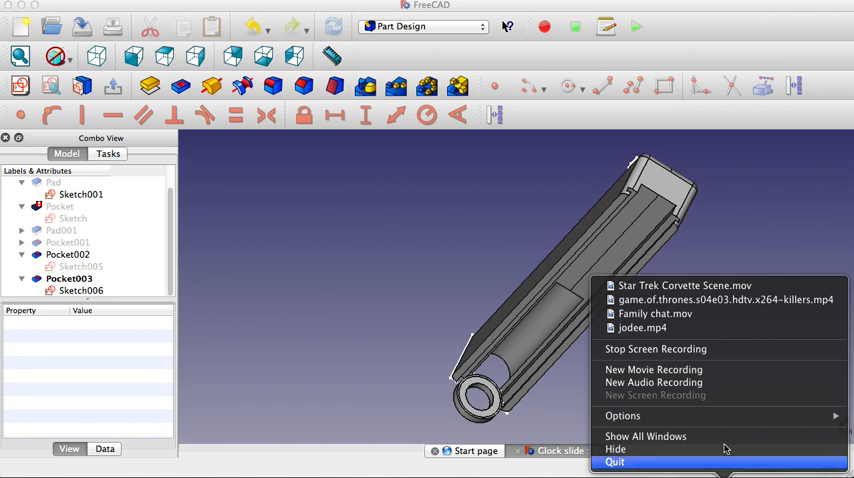